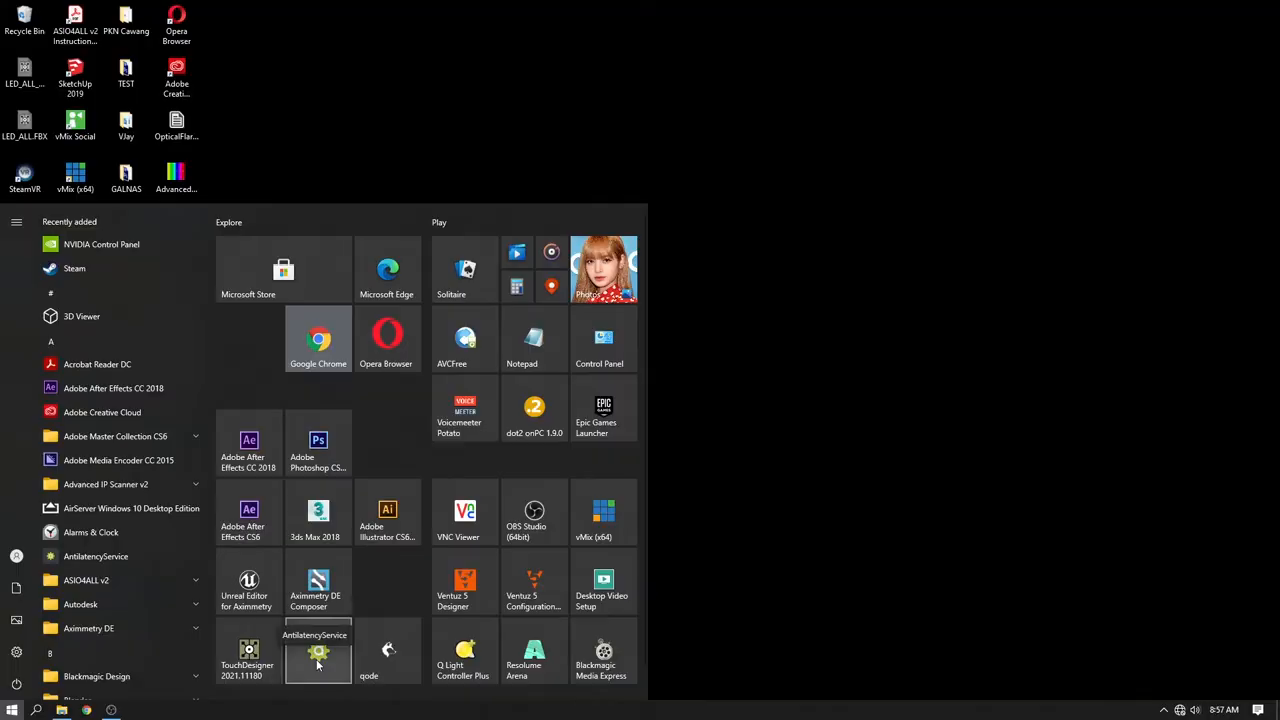
- Launch AntilatencyService and open newEnvironment3 for editing from its options menu
left_click(318, 655)
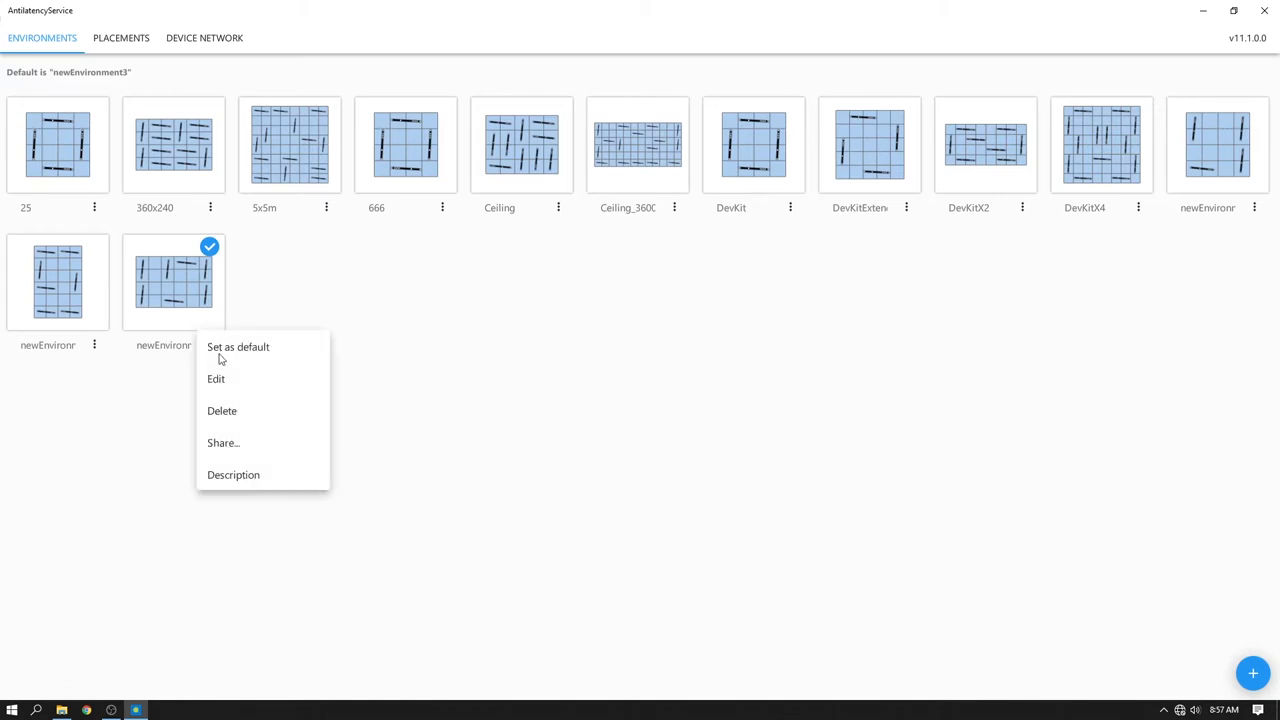
left_click(240, 357)
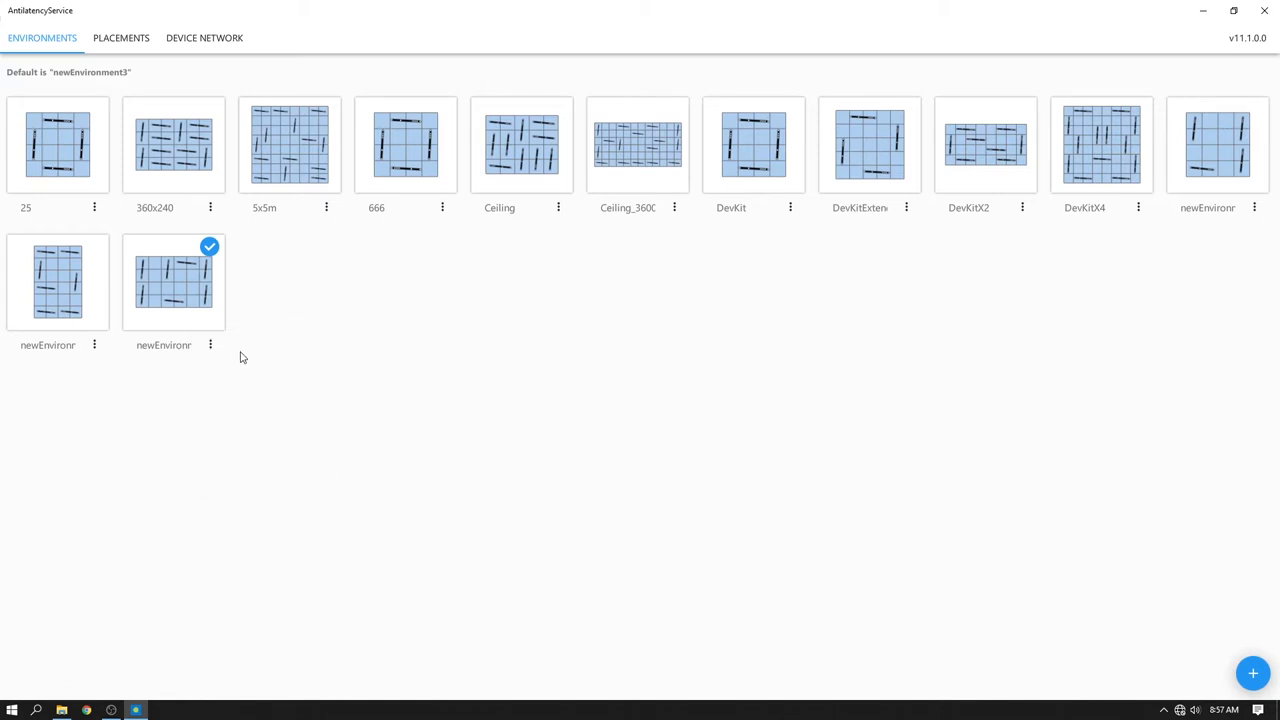
left_click(210, 344)
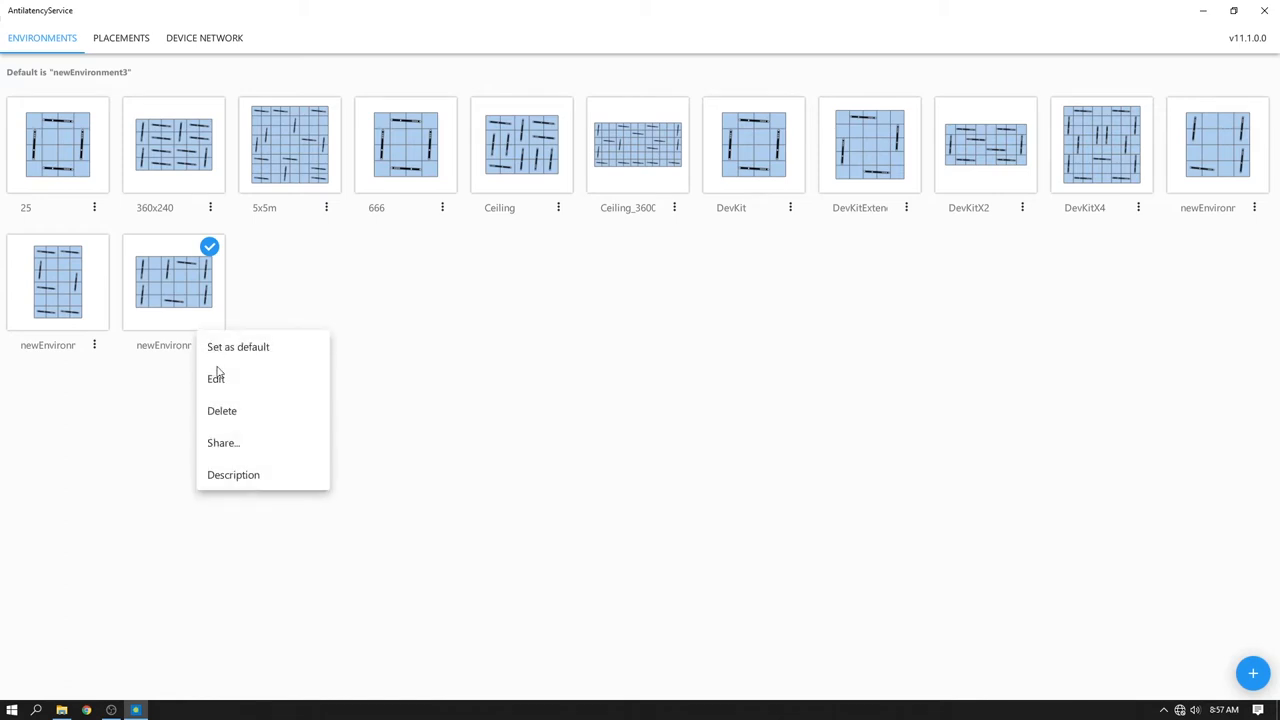
left_click(216, 378)
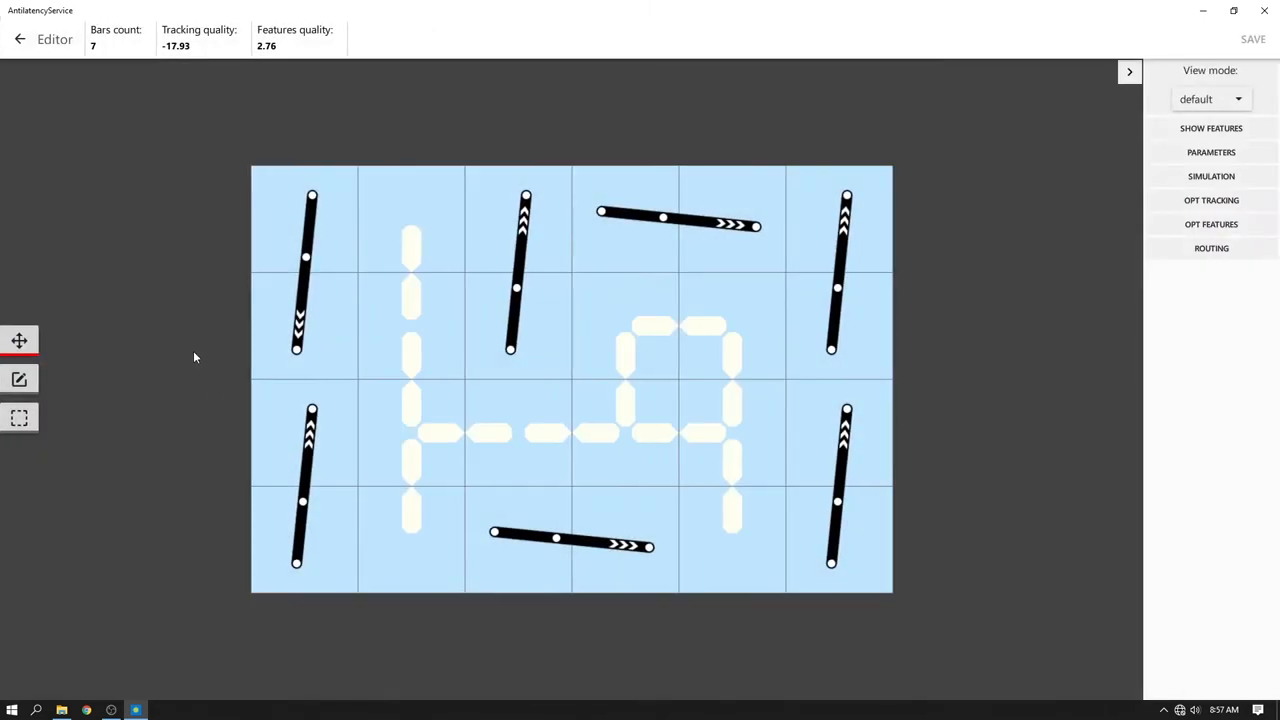
mouse_move(198, 335)
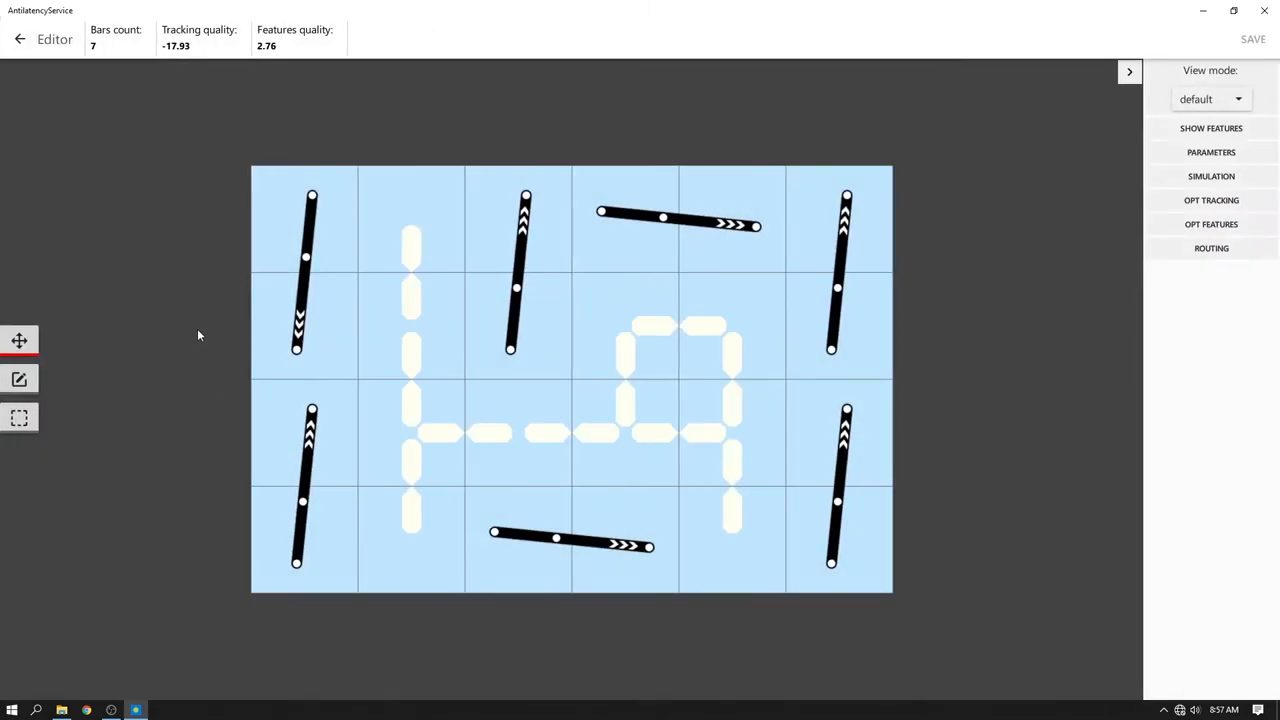
mouse_move(914, 103)
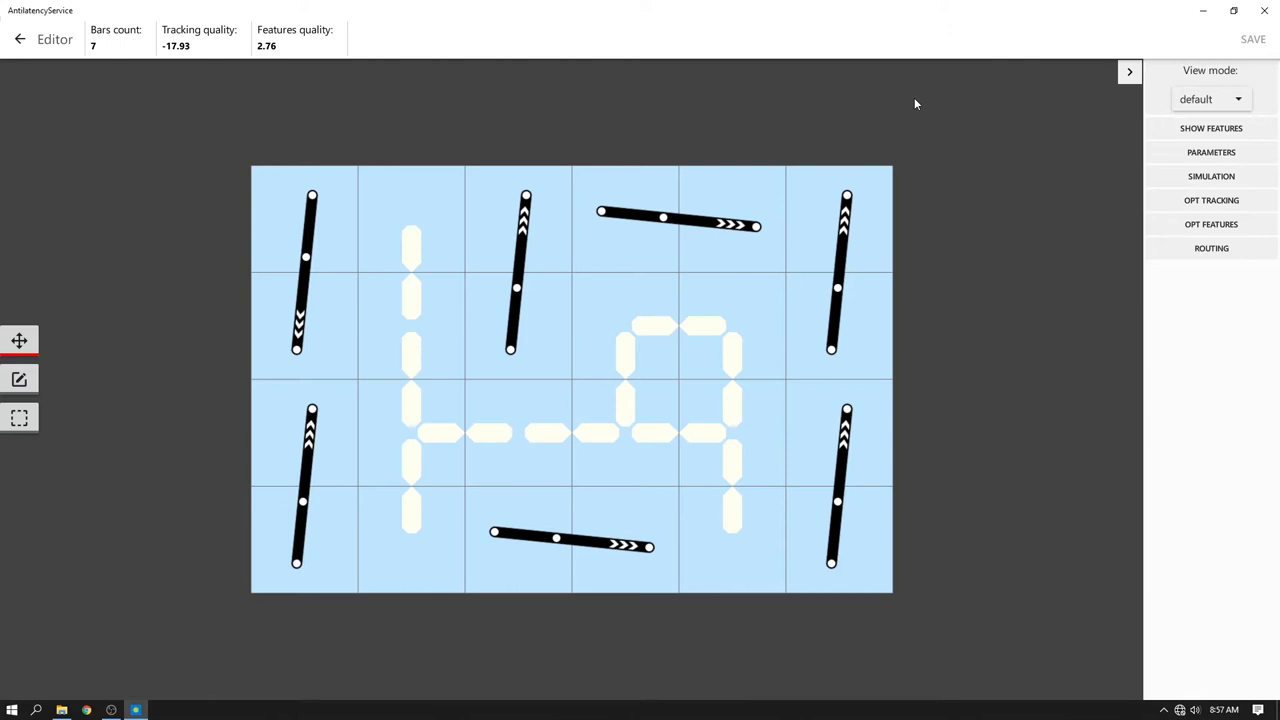
mouse_move(1067, 101)
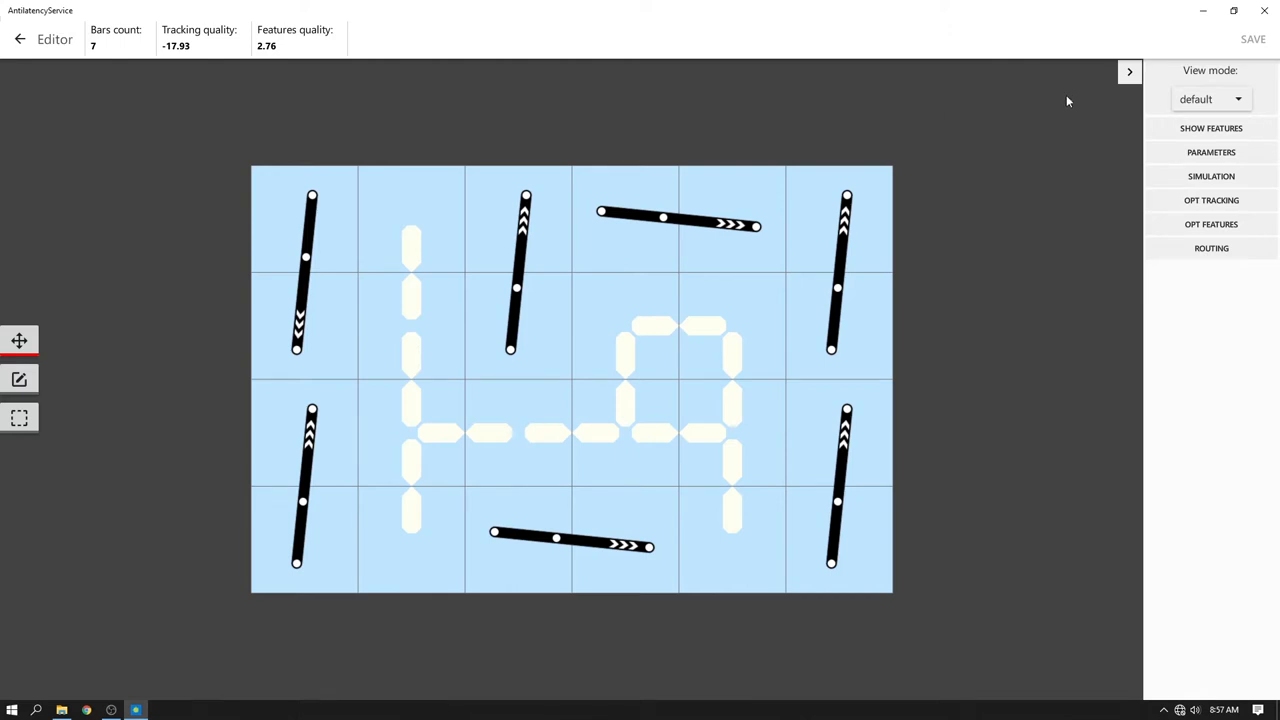
mouse_move(1264, 11)
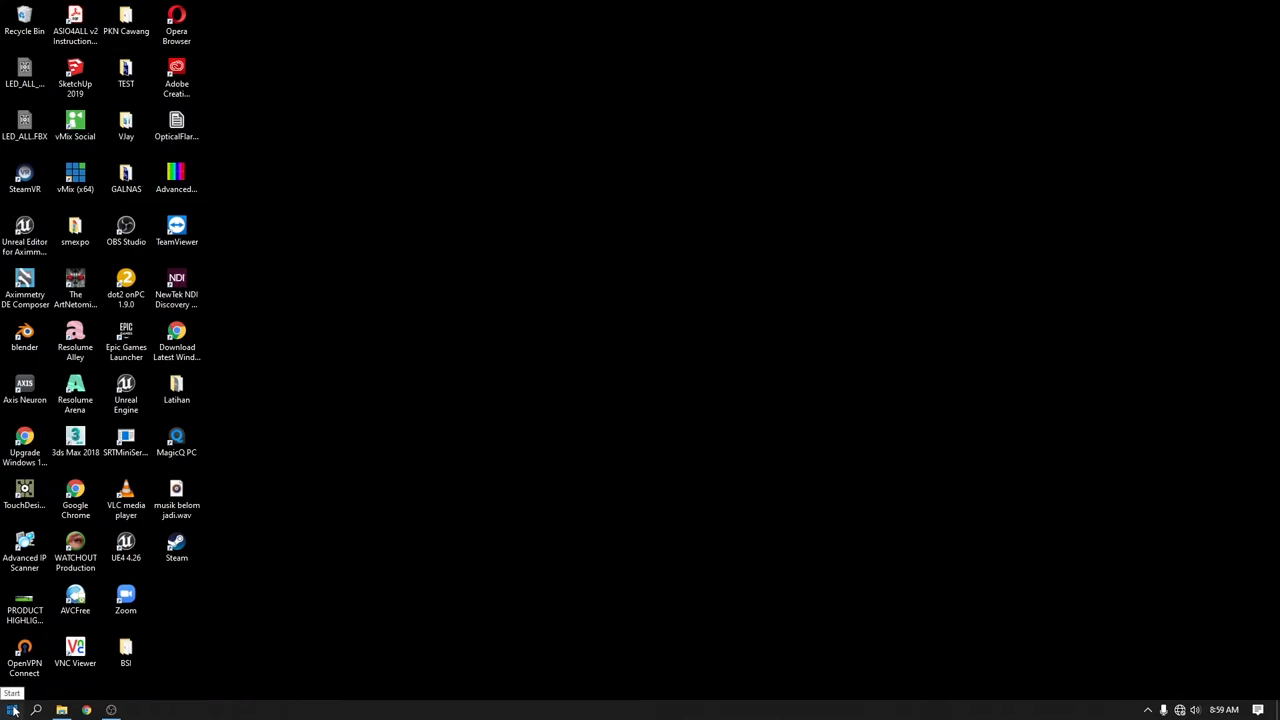
- Launch Aximmetry DE Composer from its desktop shortcut
left_click(11, 710)
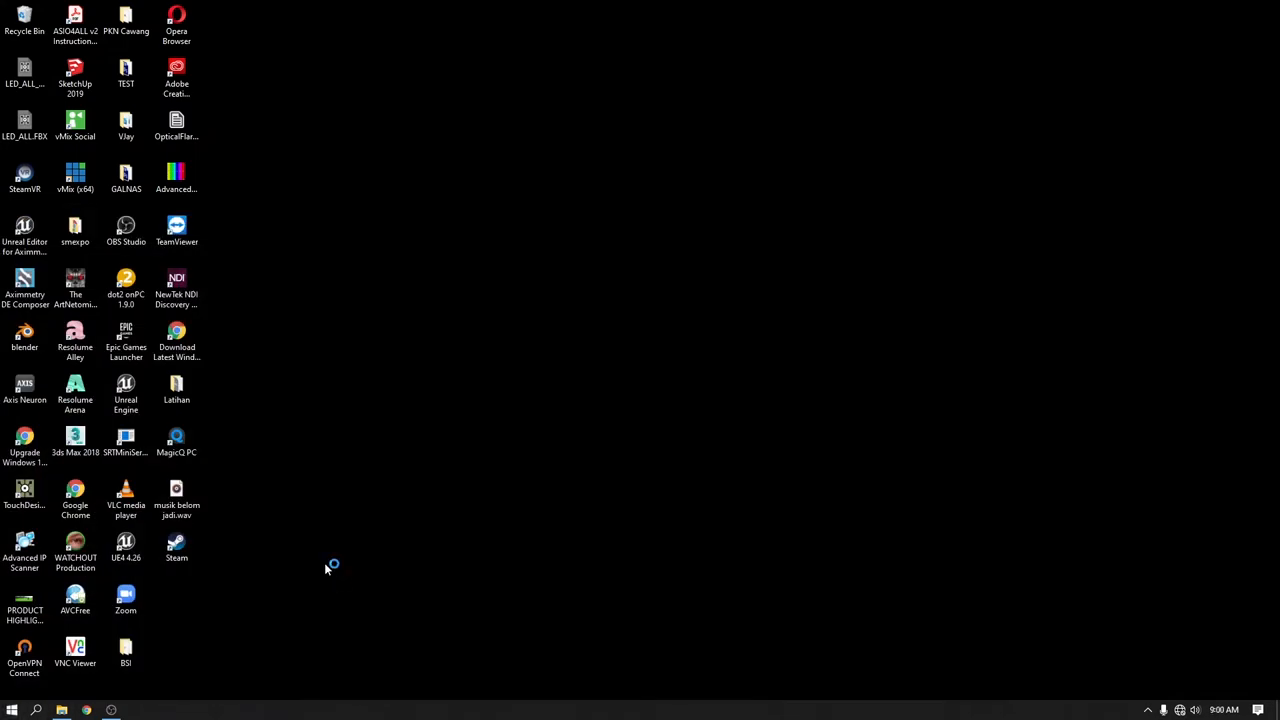
double_click(24, 290)
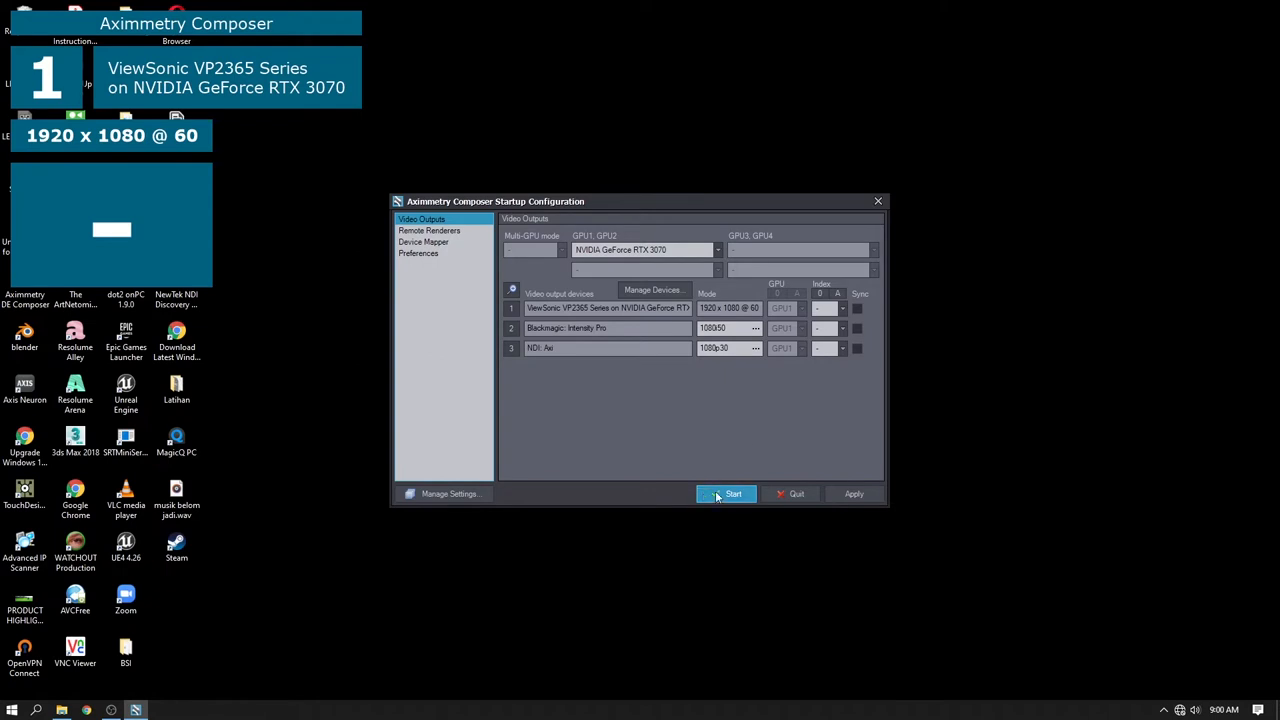
- Start the Composer with the configured video outputs and reach the Edit menu
left_click(733, 493)
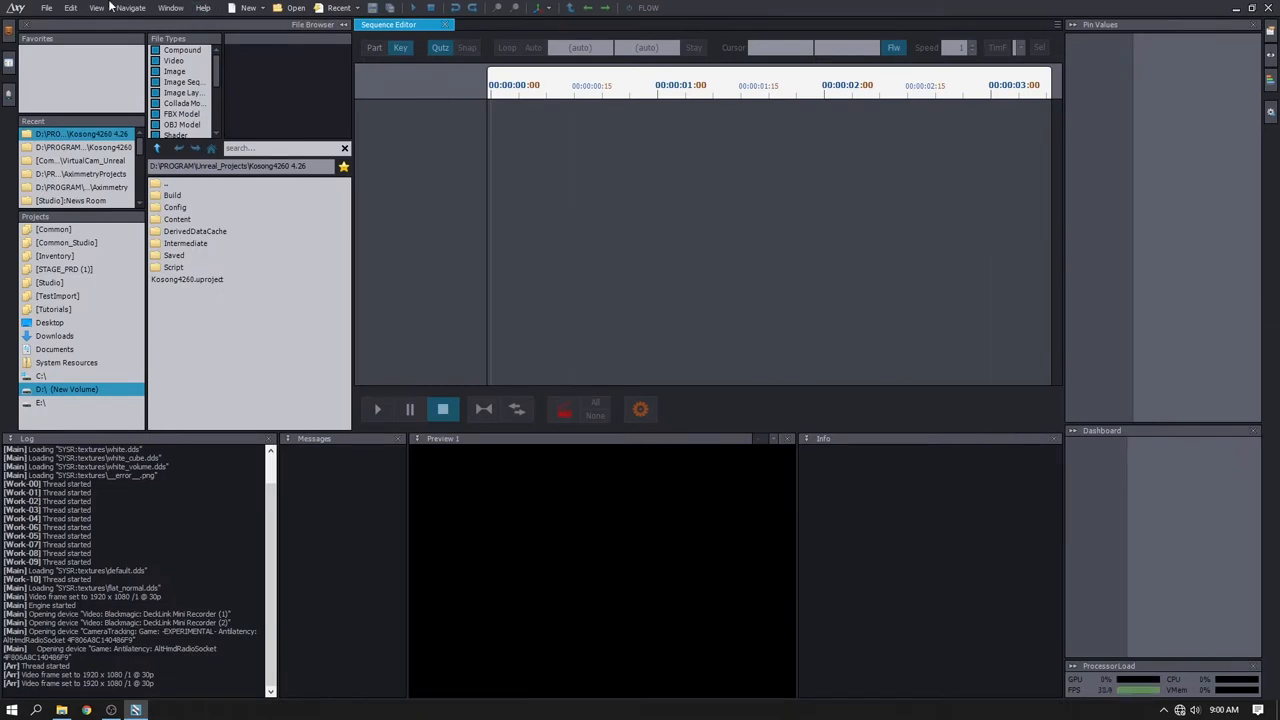
left_click(71, 7)
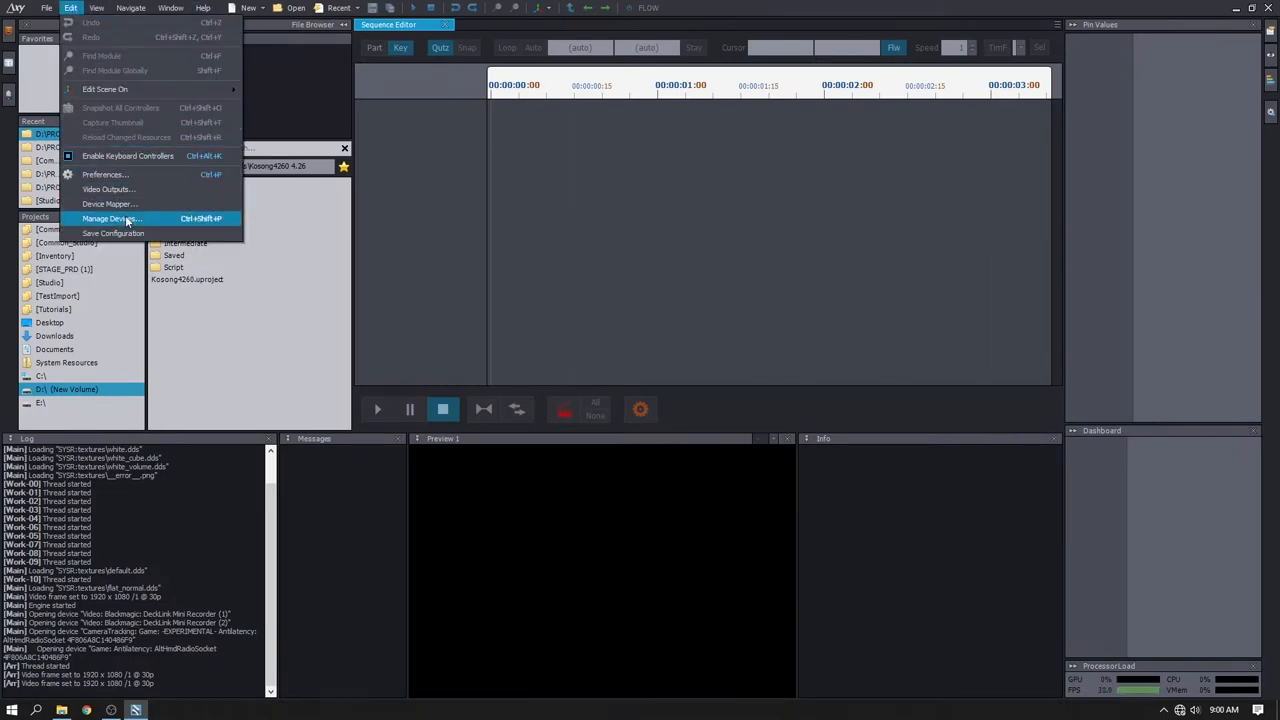
- In Manage Devices, set the Antilatency origin to the tracker's current position (-1.068, -0.018, 0.249)
left_click(112, 218)
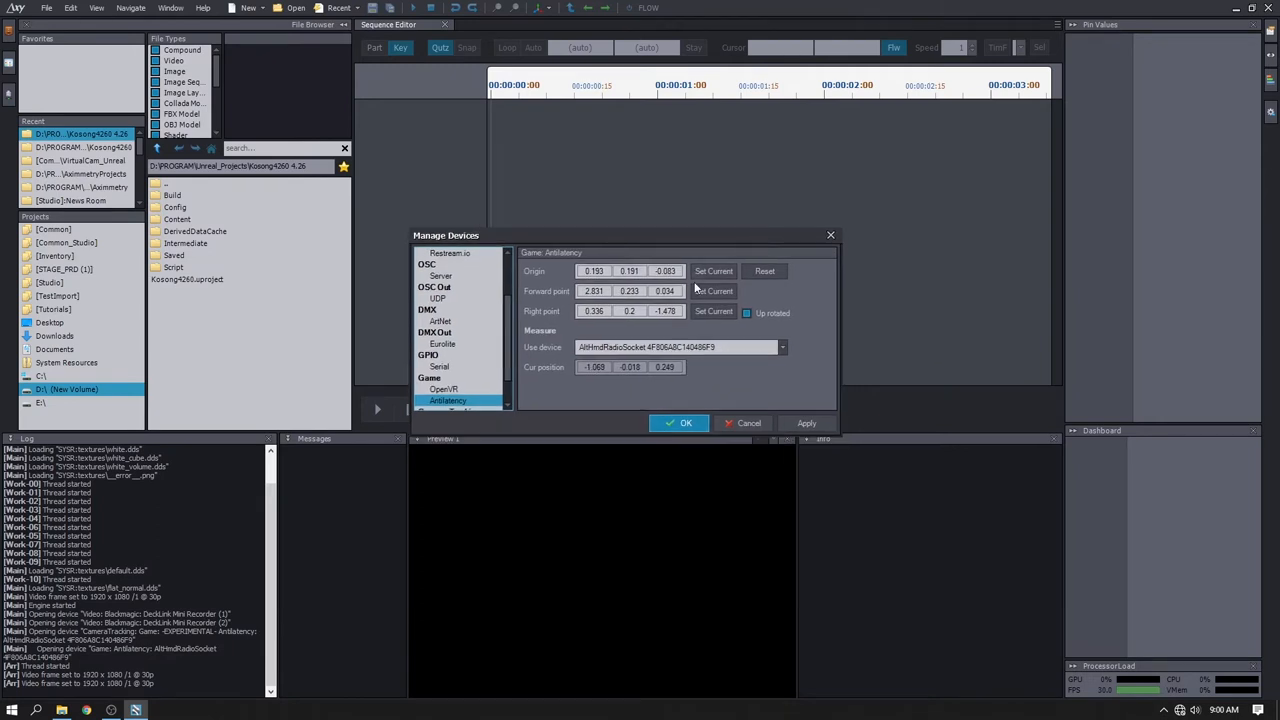
left_click(713, 271)
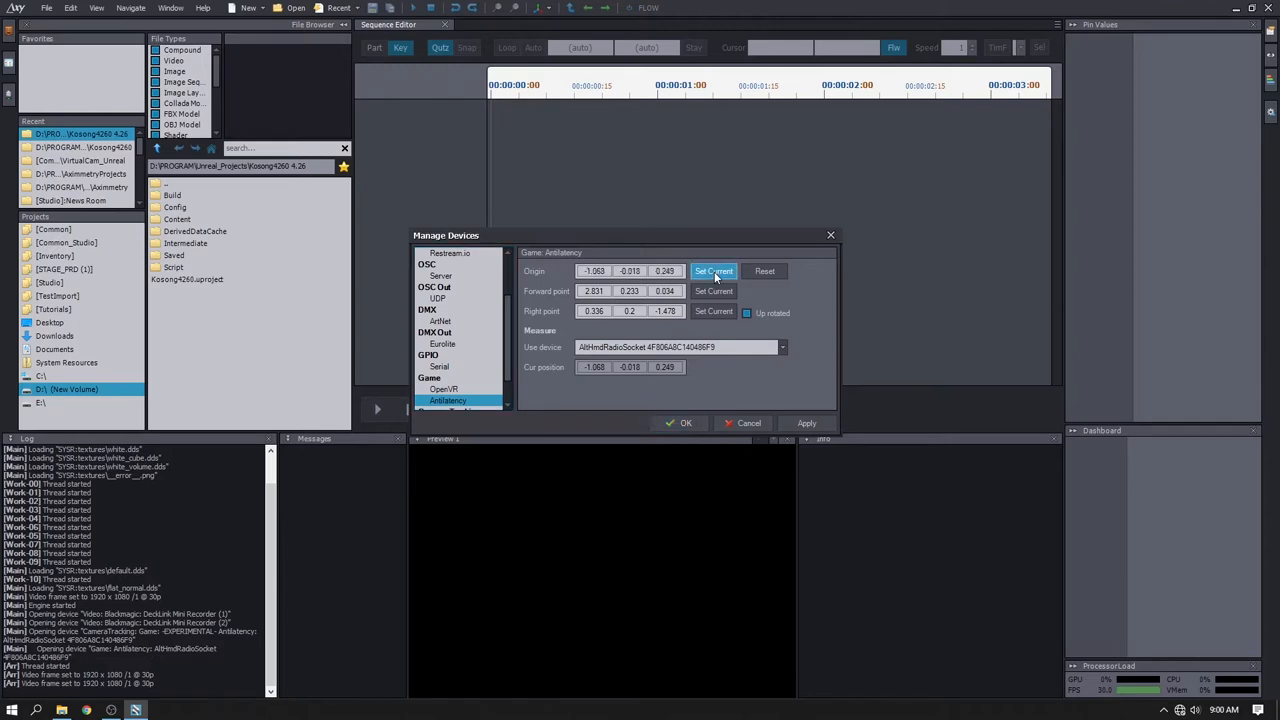
left_click(713, 271)
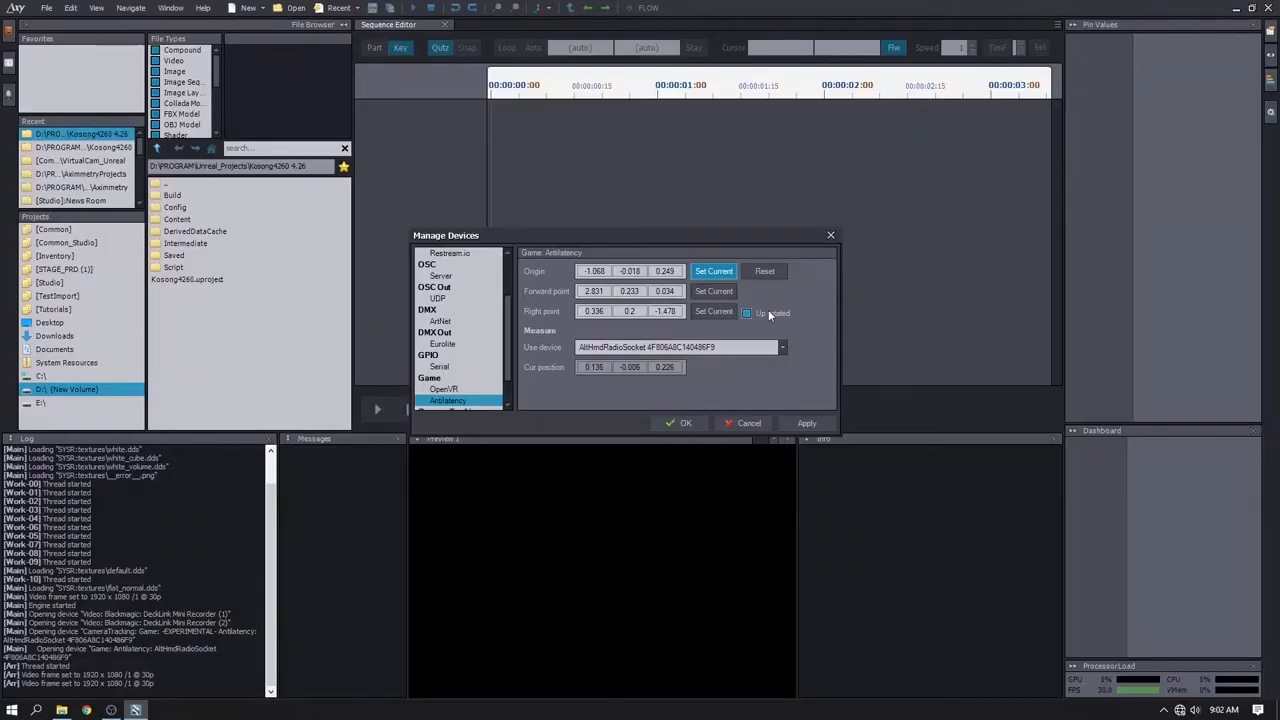
- Set forward point (0.129, -0.005, 0.217) and right point (-1.058, -0.021, -0.925) from the tracker, with Up rotated ticked
left_click(745, 312)
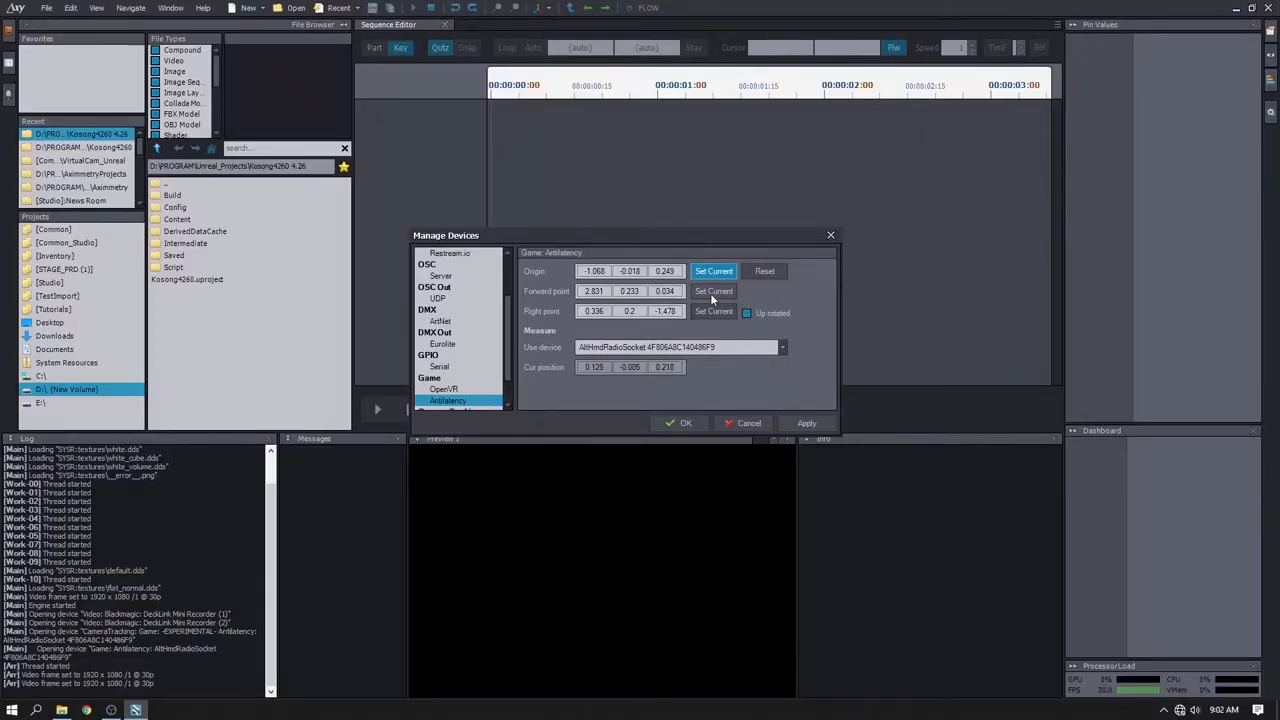
left_click(714, 291)
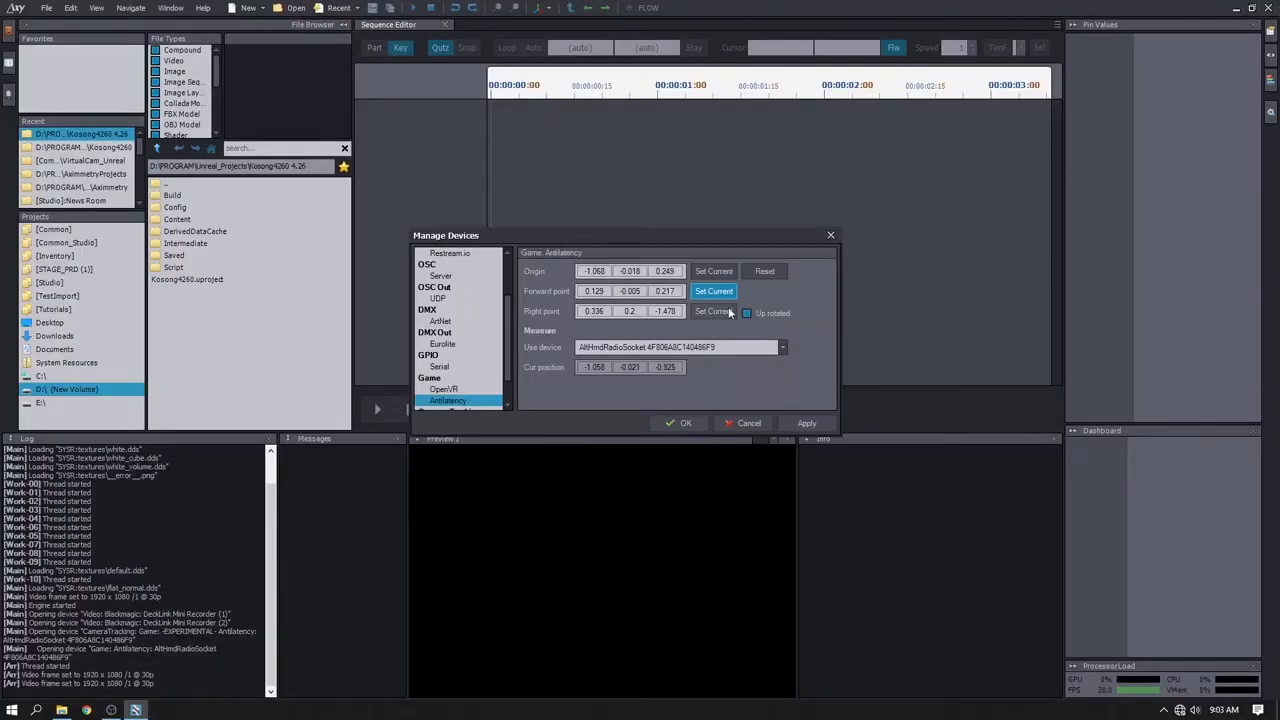
left_click(713, 311)
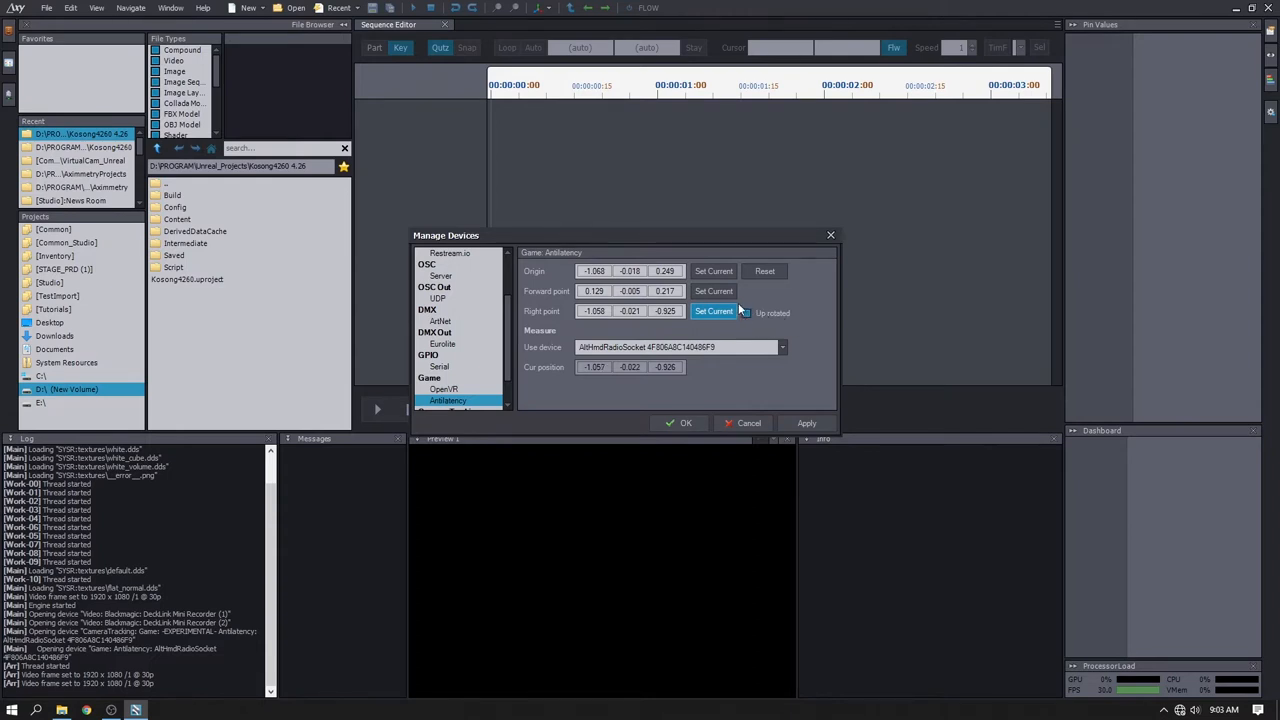
left_click(713, 311)
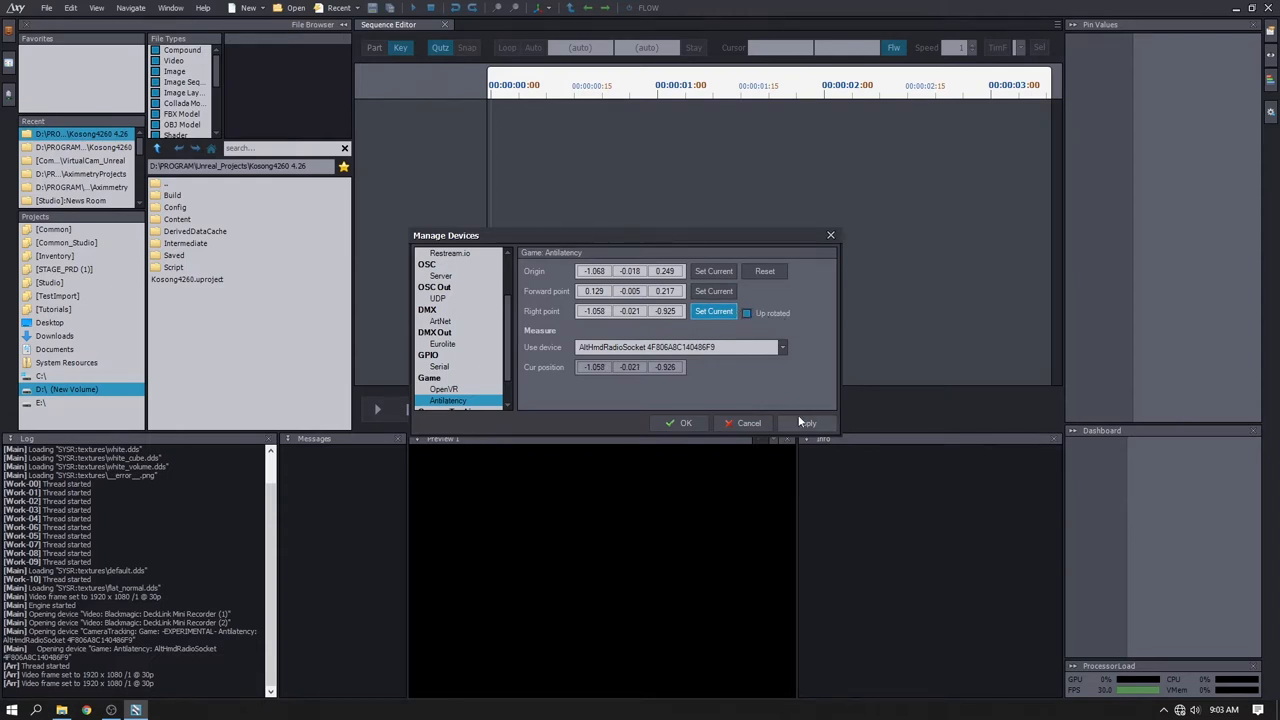